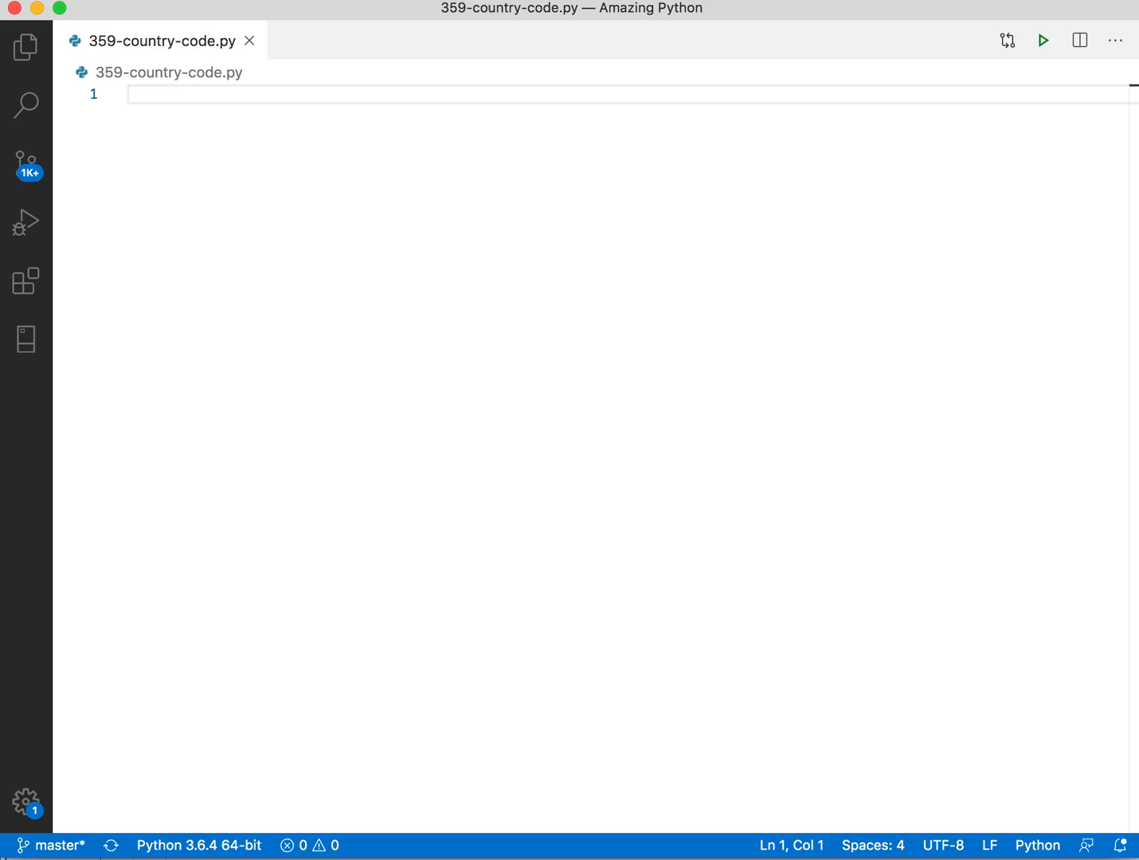
Type the placeholder notes 'DE' and 'Germany' into the empty 359-country-code.py file.
{"action": "type", "text": "DE"}
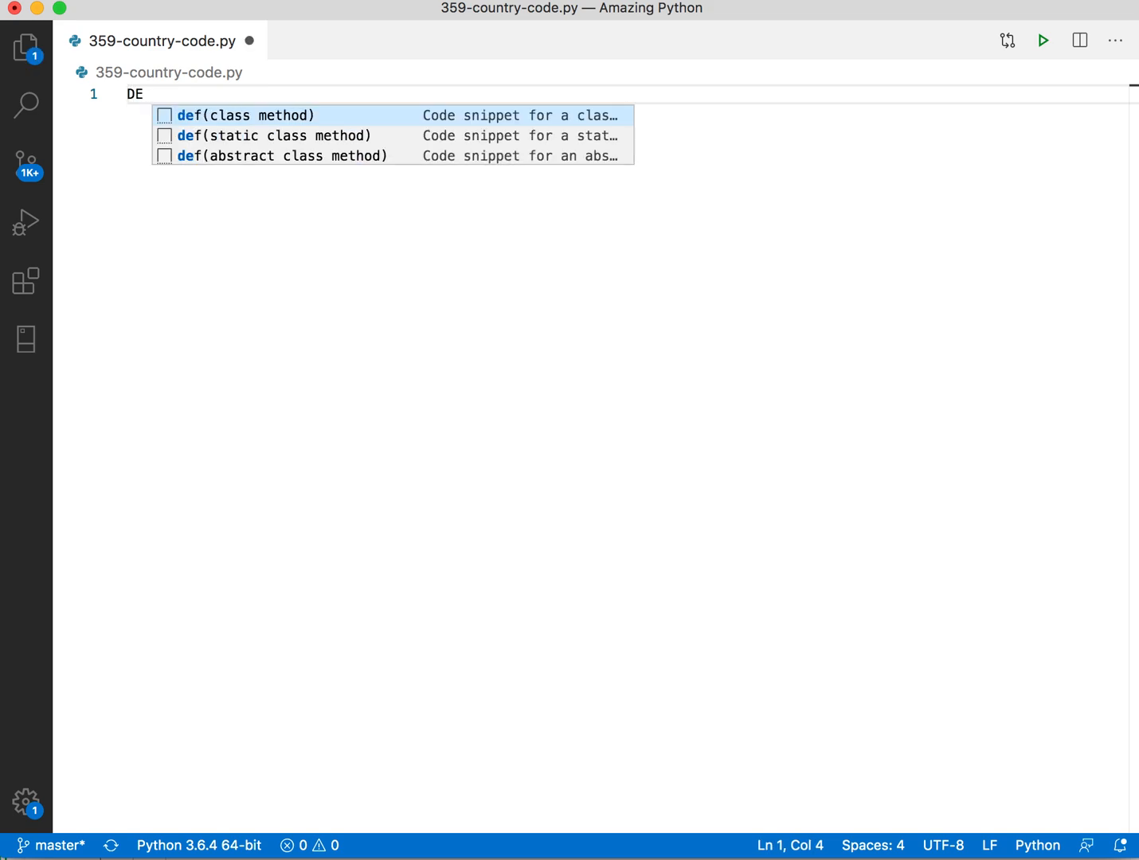
{"action": "type", "text": "Gen"}
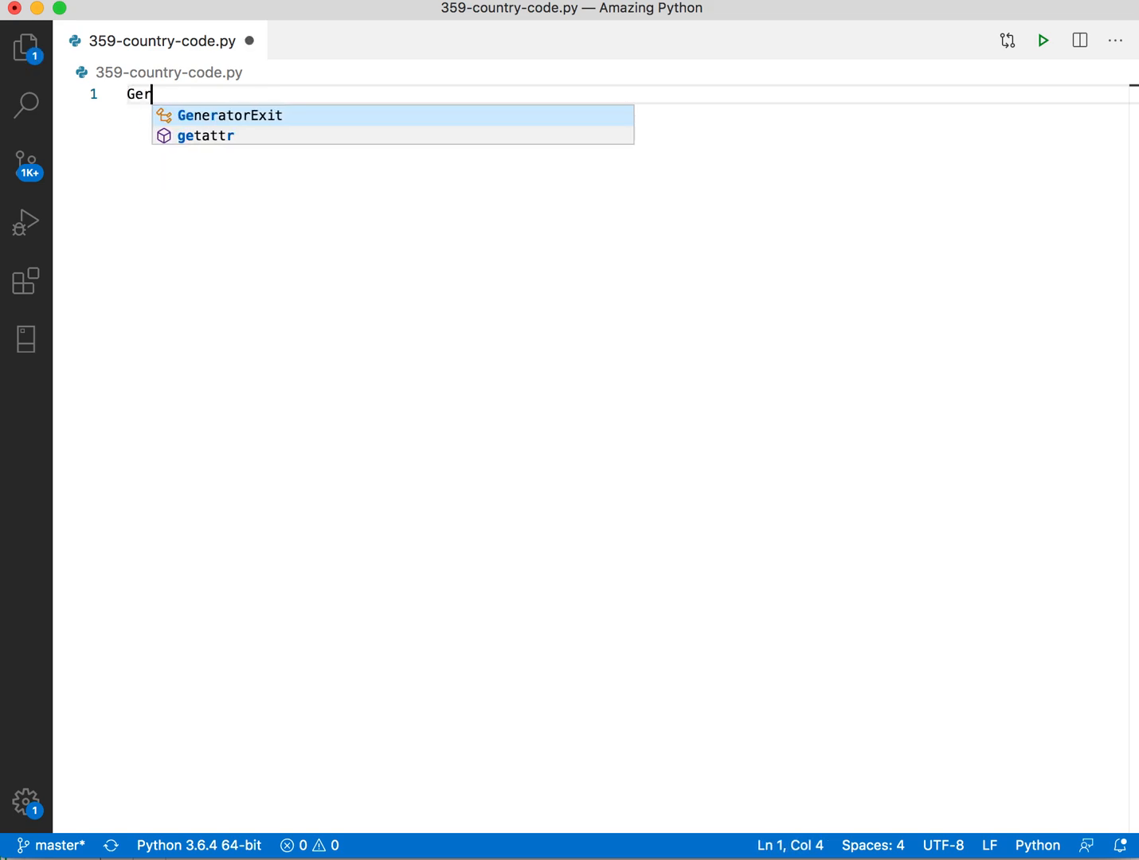
{"action": "type", "text": "many"}
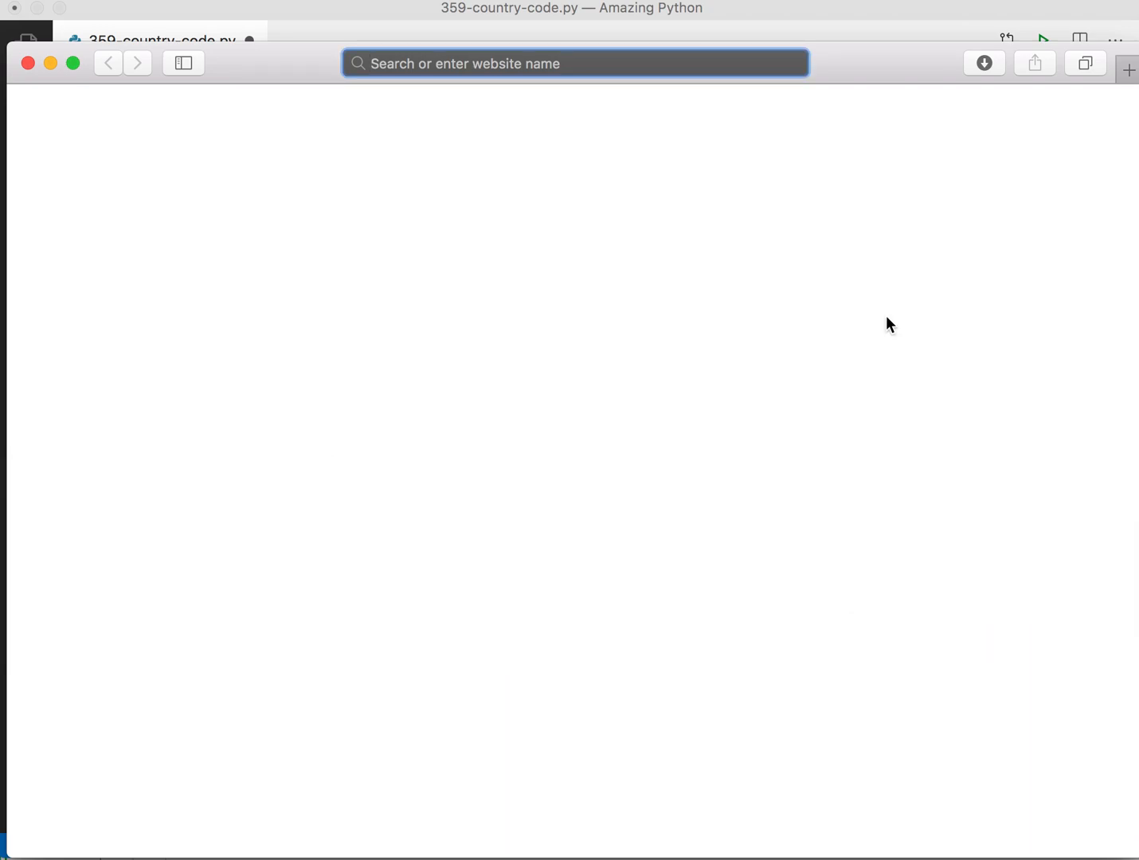
Search Google for 'python country code' and open the pycountry PyPI page.
{"action": "type", "text": "python count"}
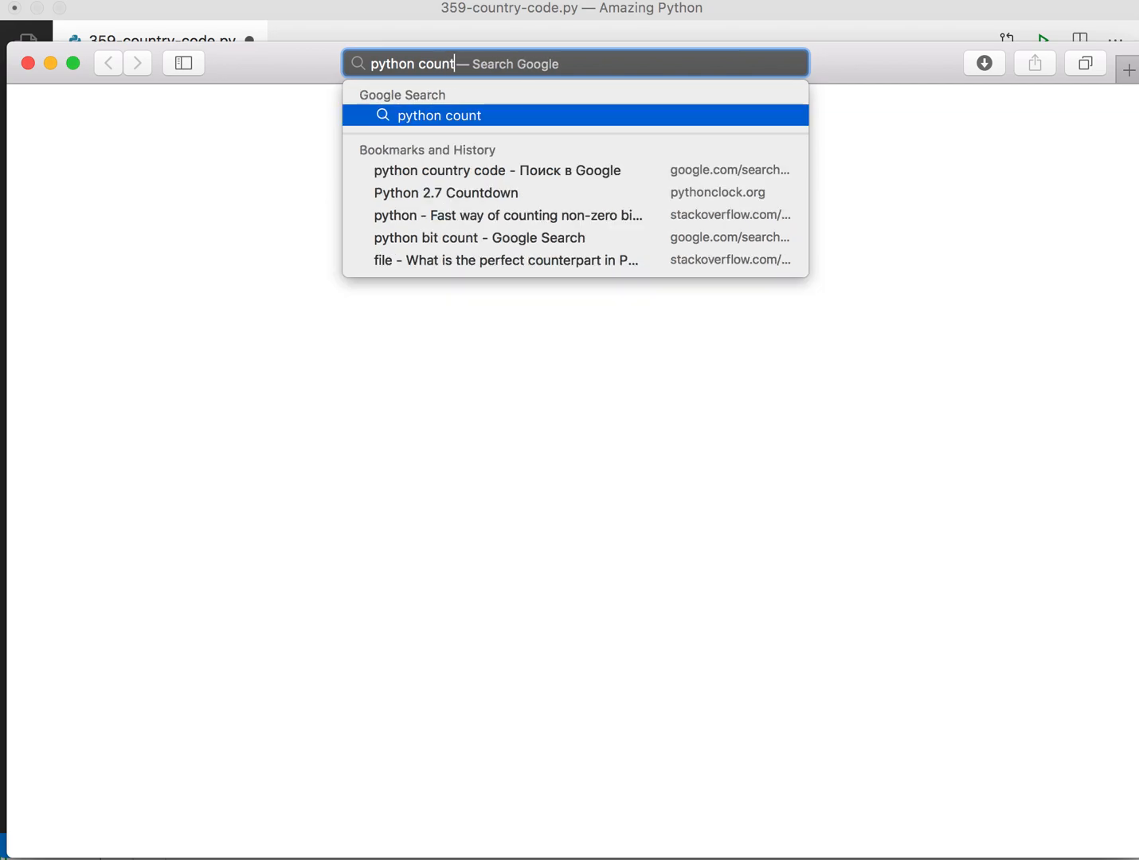
{"action": "left_click", "coordinate": [497, 170]}
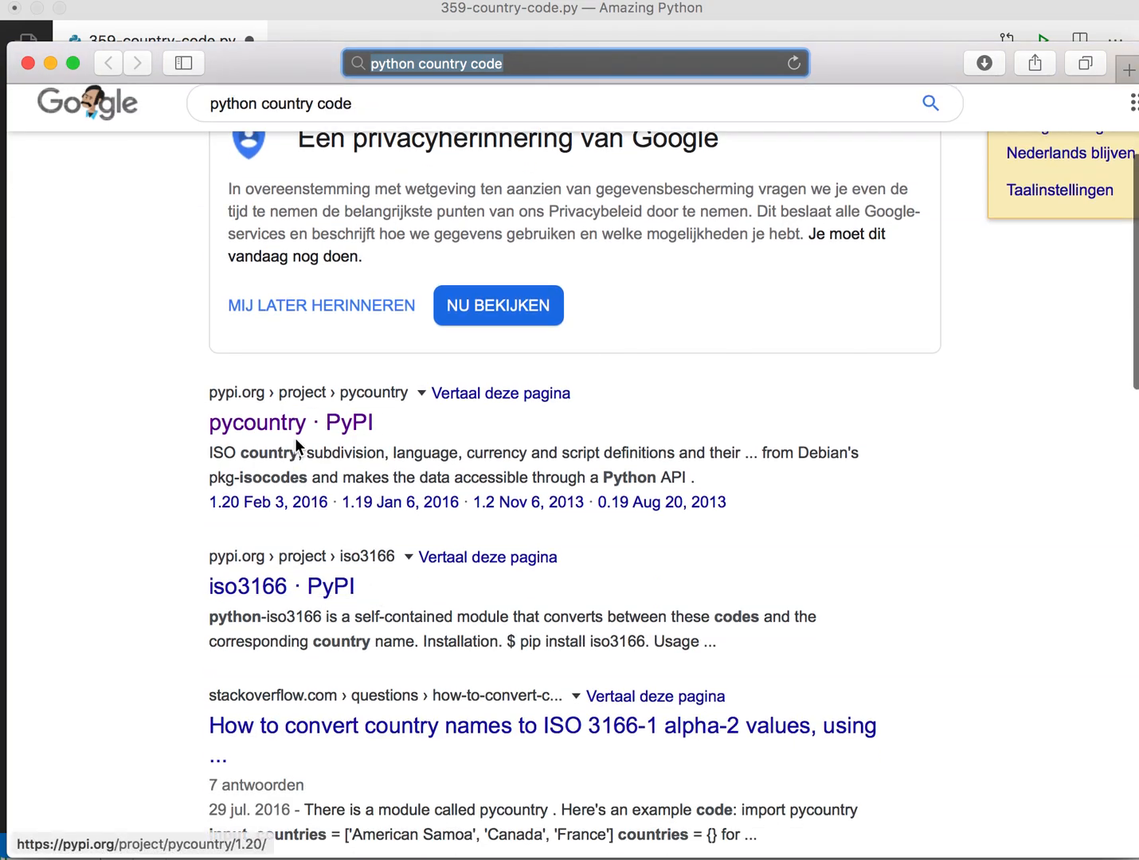
{"action": "left_click", "coordinate": [257, 422]}
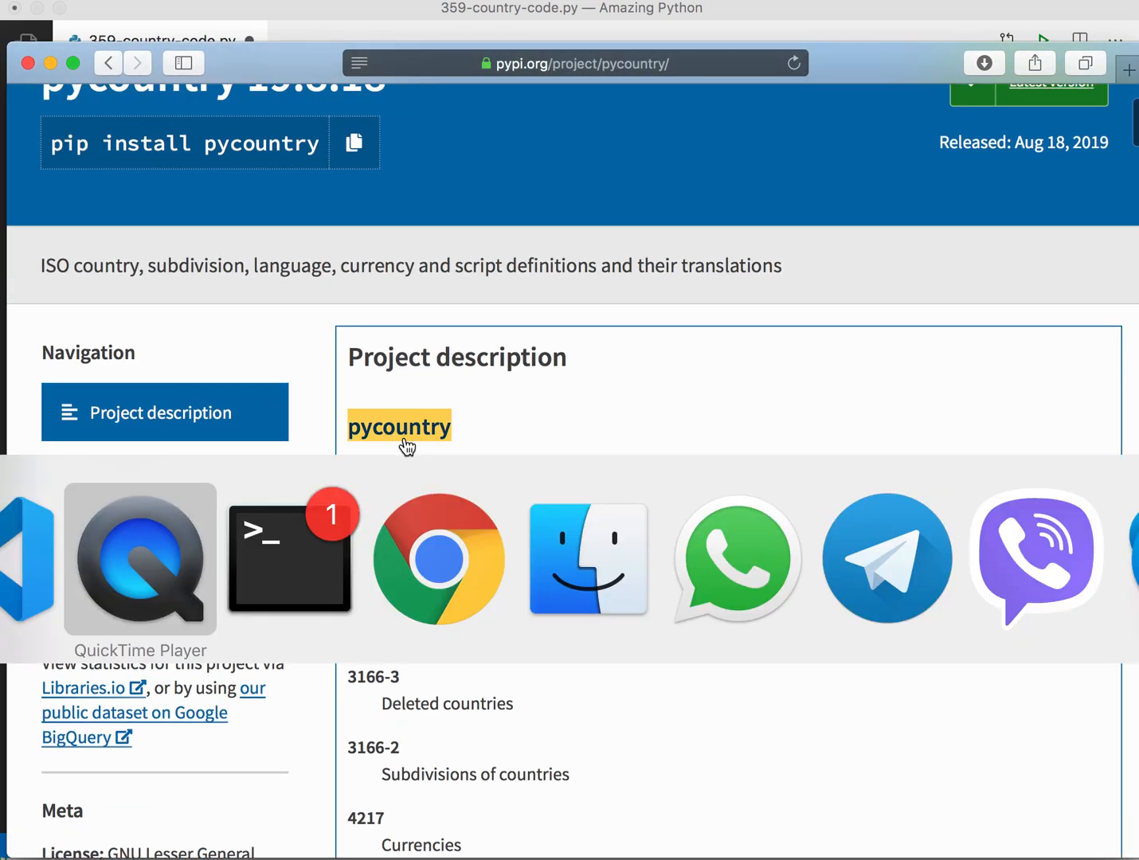
Run pip3 install pycountry in Terminal.
{"action": "left_click", "coordinate": [289, 557]}
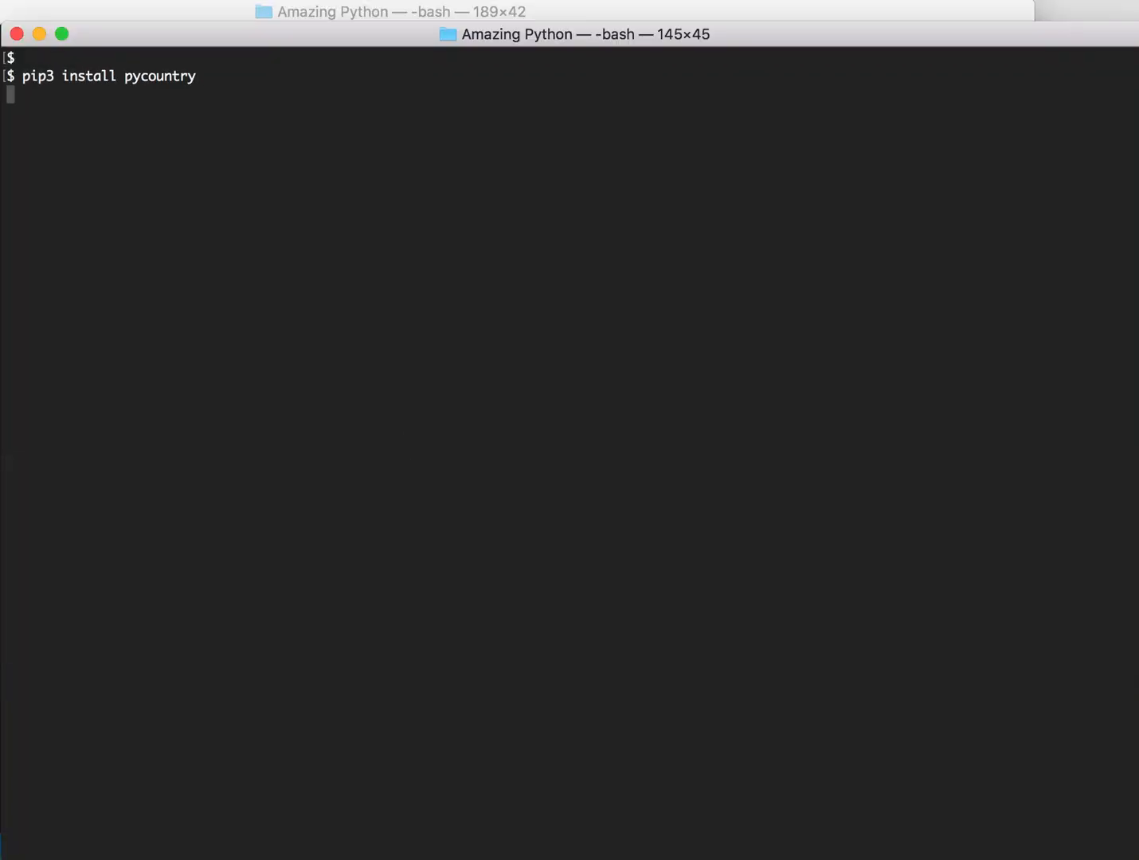
{"action": "key", "text": "Return"}
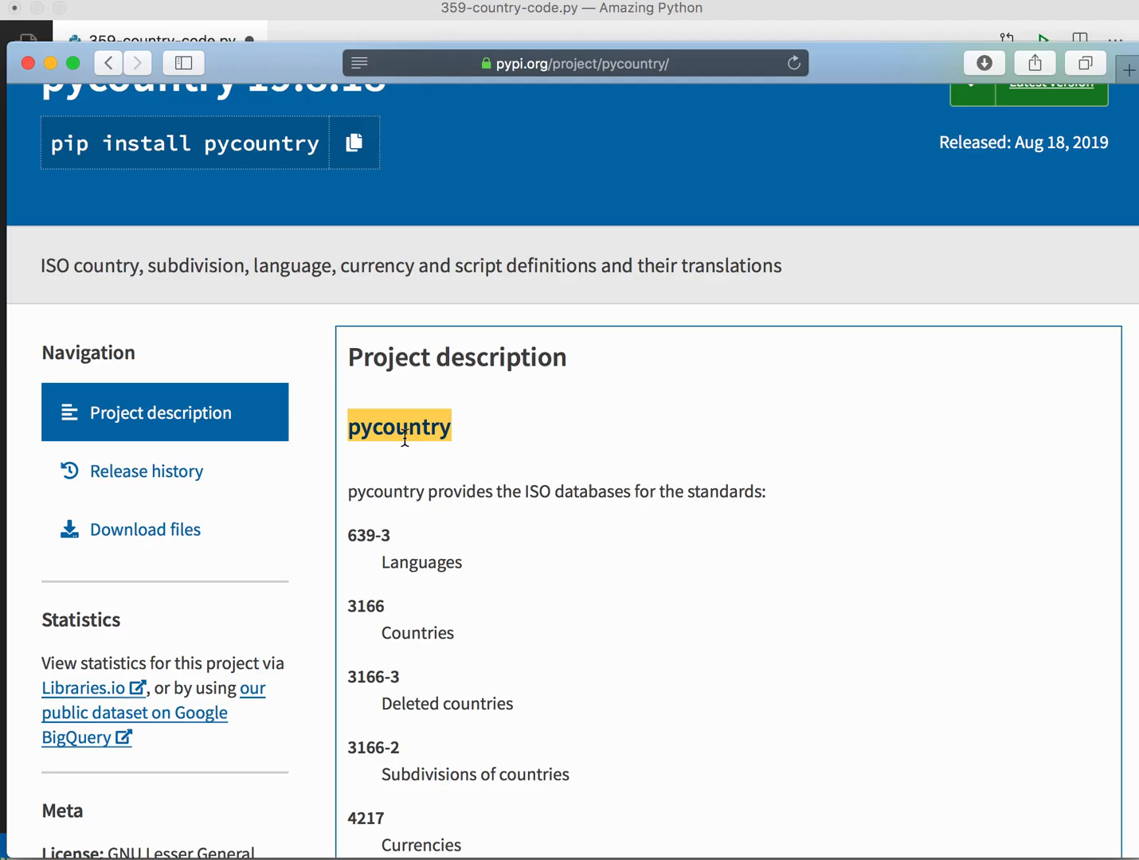
Scroll the PyPI page to the countries.get(alpha_2='DE') usage example.
{"action": "scroll", "scroll_direction": "down", "scroll_amount": 3}
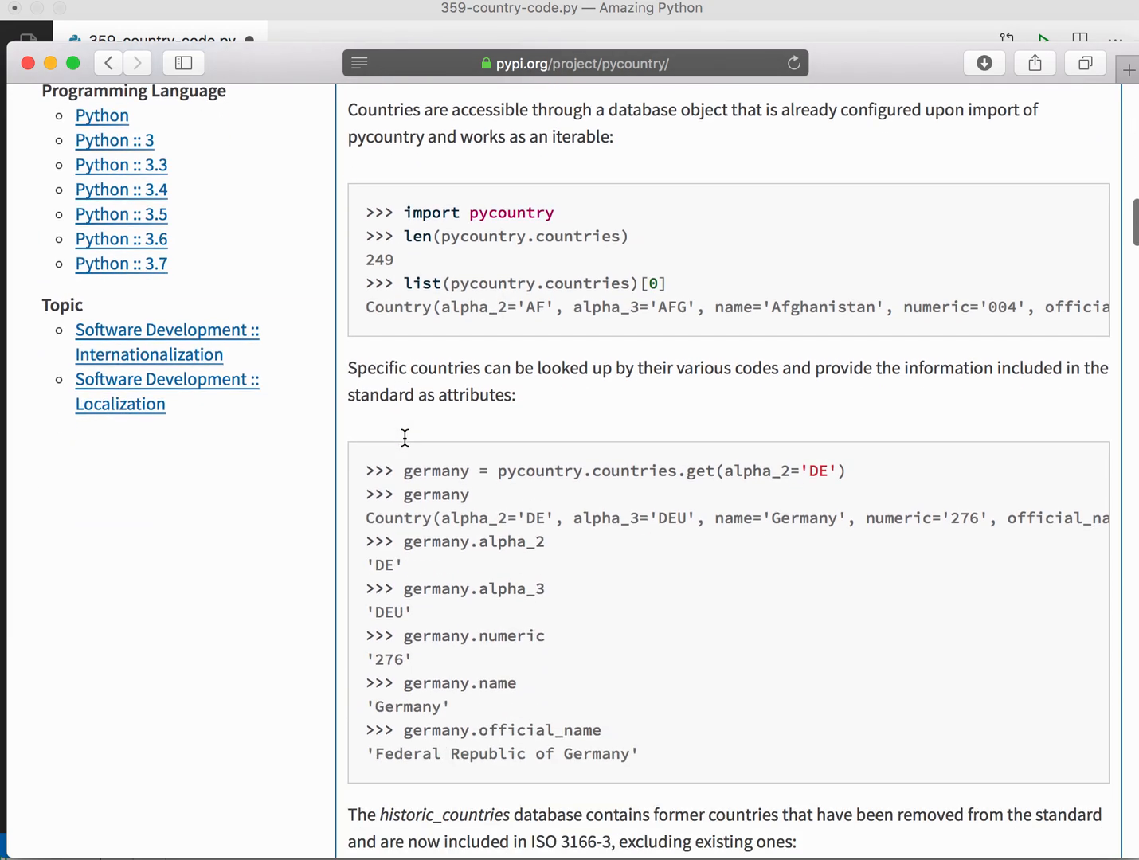
{"action": "mouse_move", "coordinate": [498, 474]}
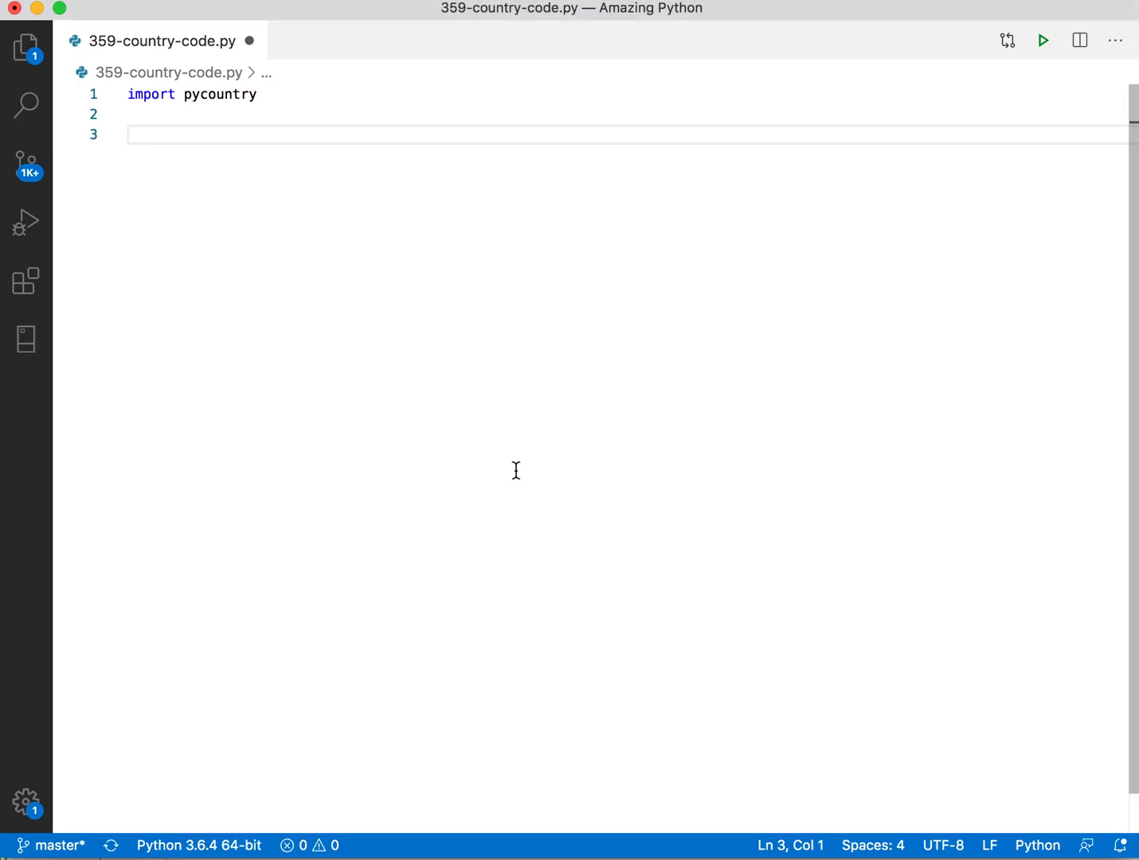
Write print(pycountry.countries.get(alpha_2='DE')) below the import pycountry line.
{"action": "type", "text": "print"}
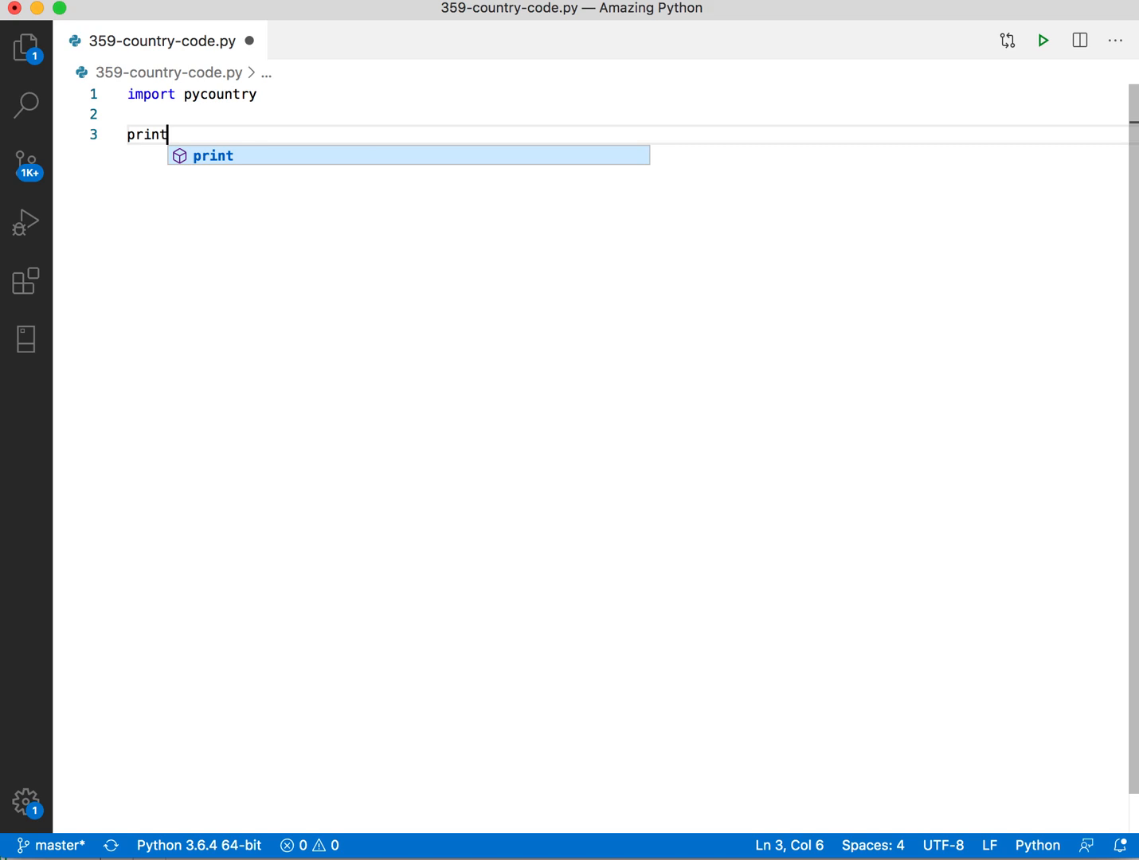
{"action": "type", "text": "(pycountry."}
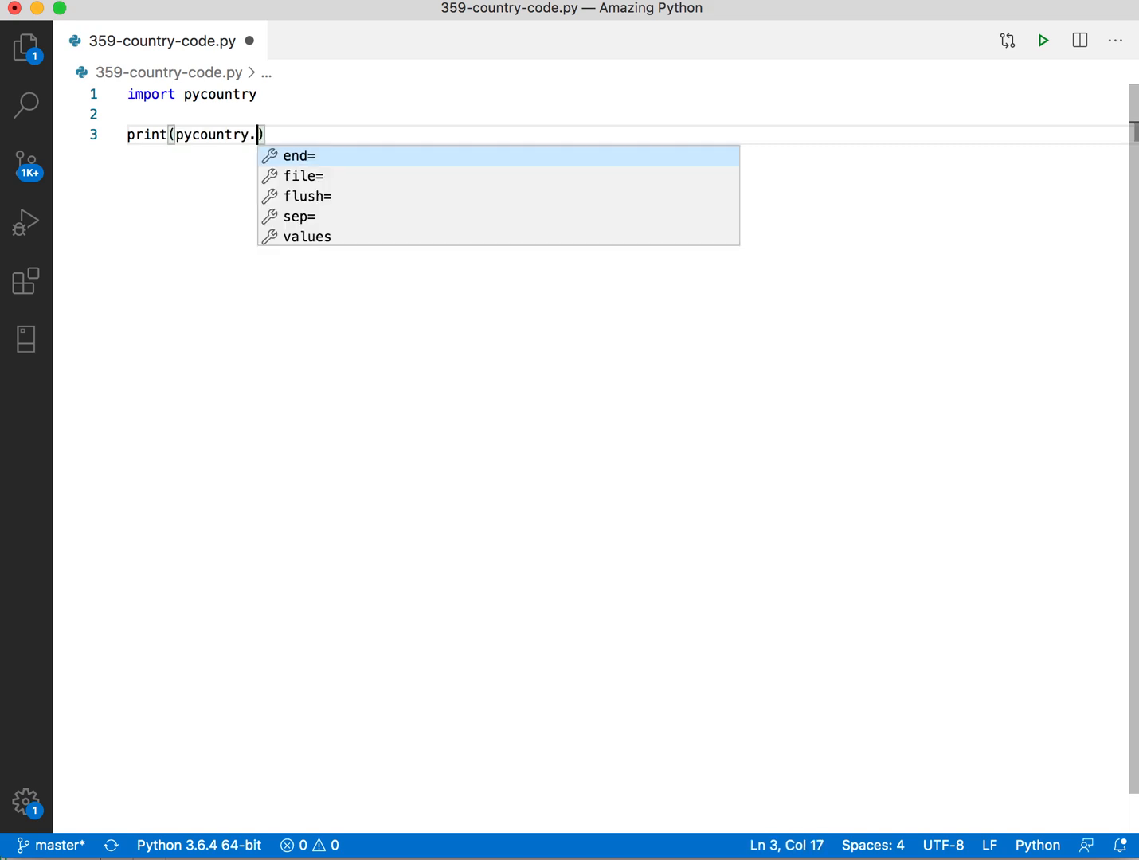
{"action": "type", "text": "countries.get("}
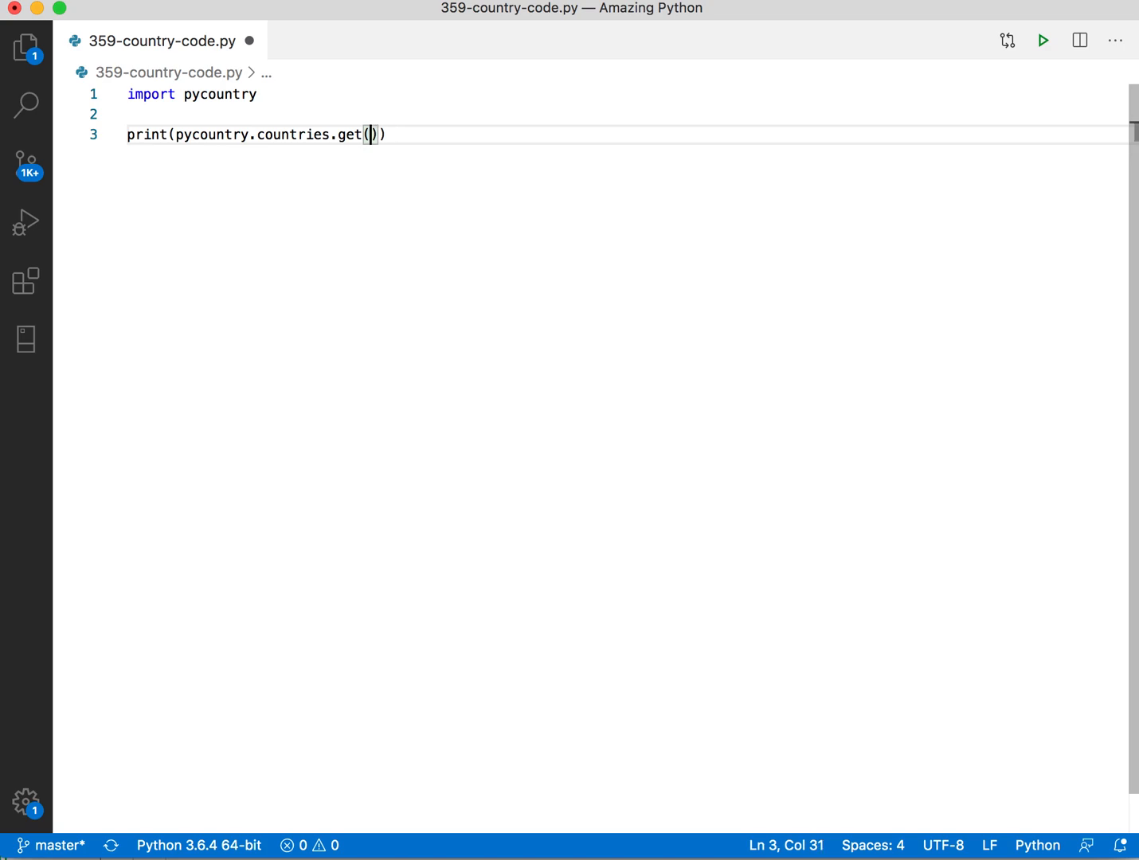
{"action": "type", "text": "alpha_2="}
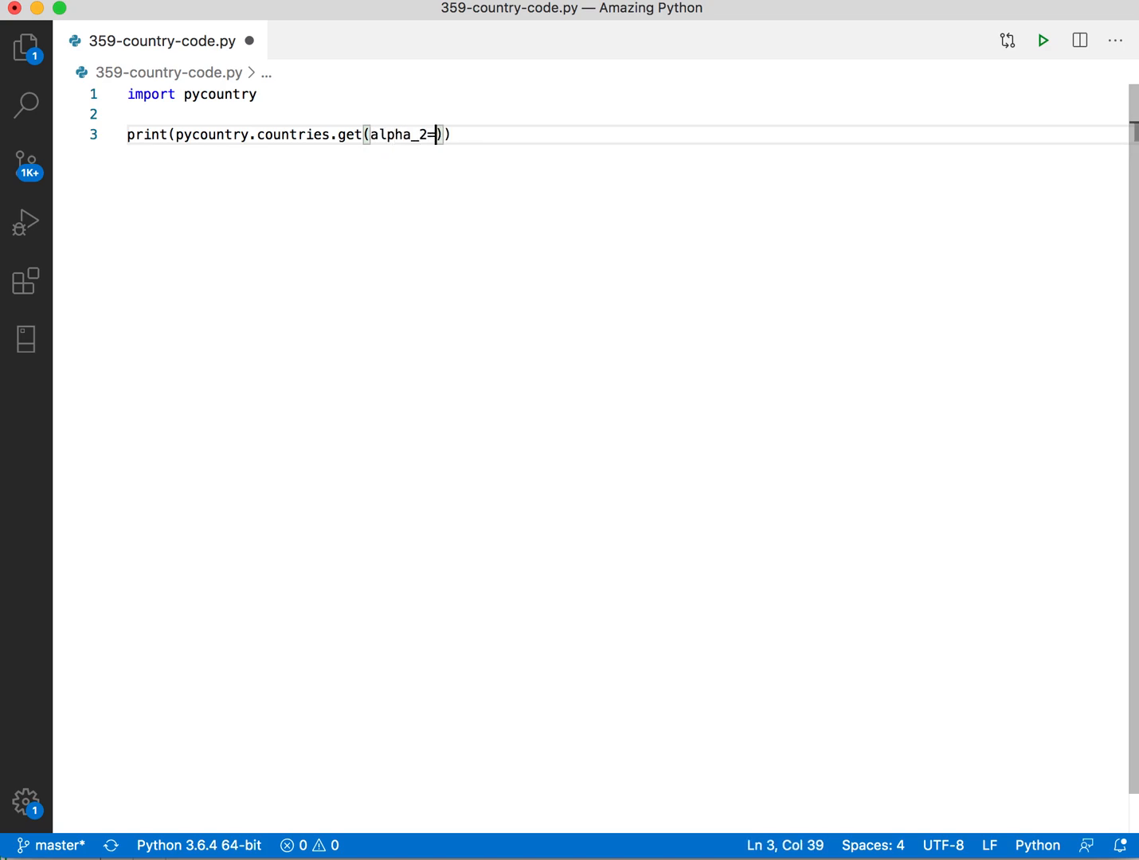
{"action": "type", "text": "'DE'"}
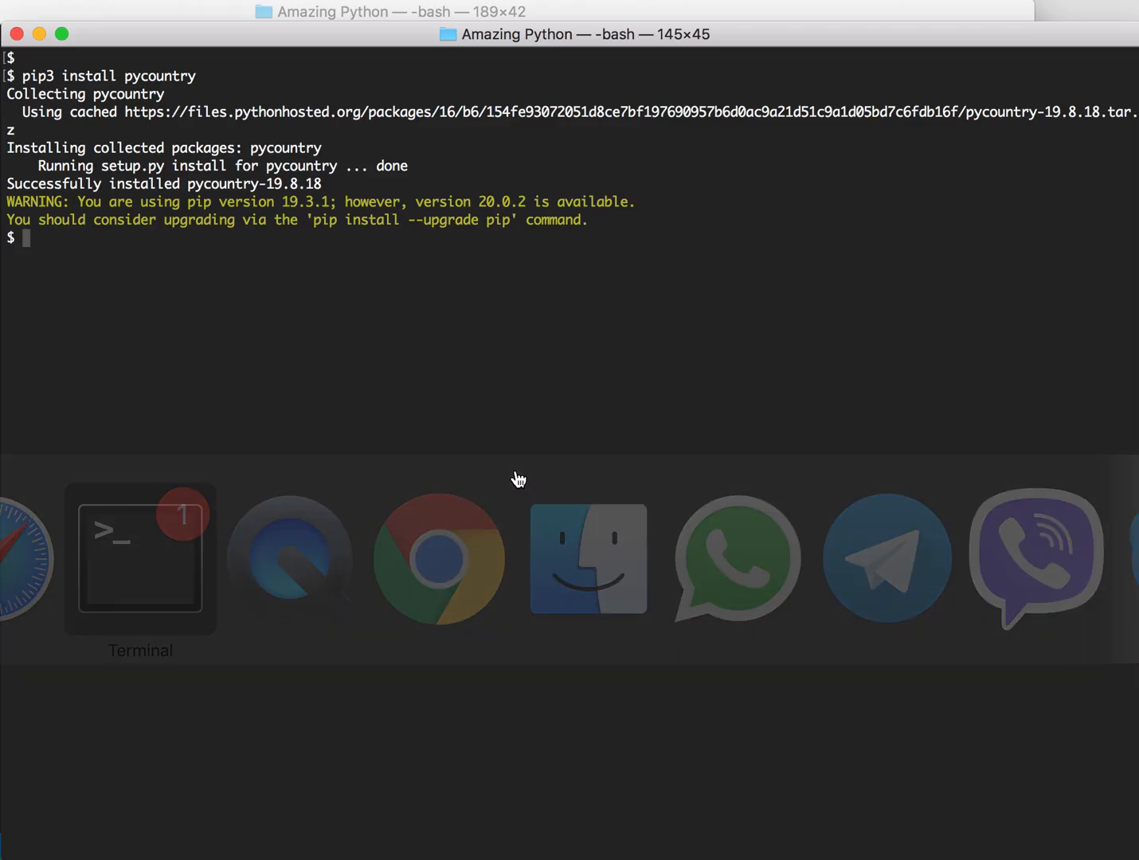
Run the country-code script with python3 in Terminal.
{"action": "type", "text": "python3 35"}
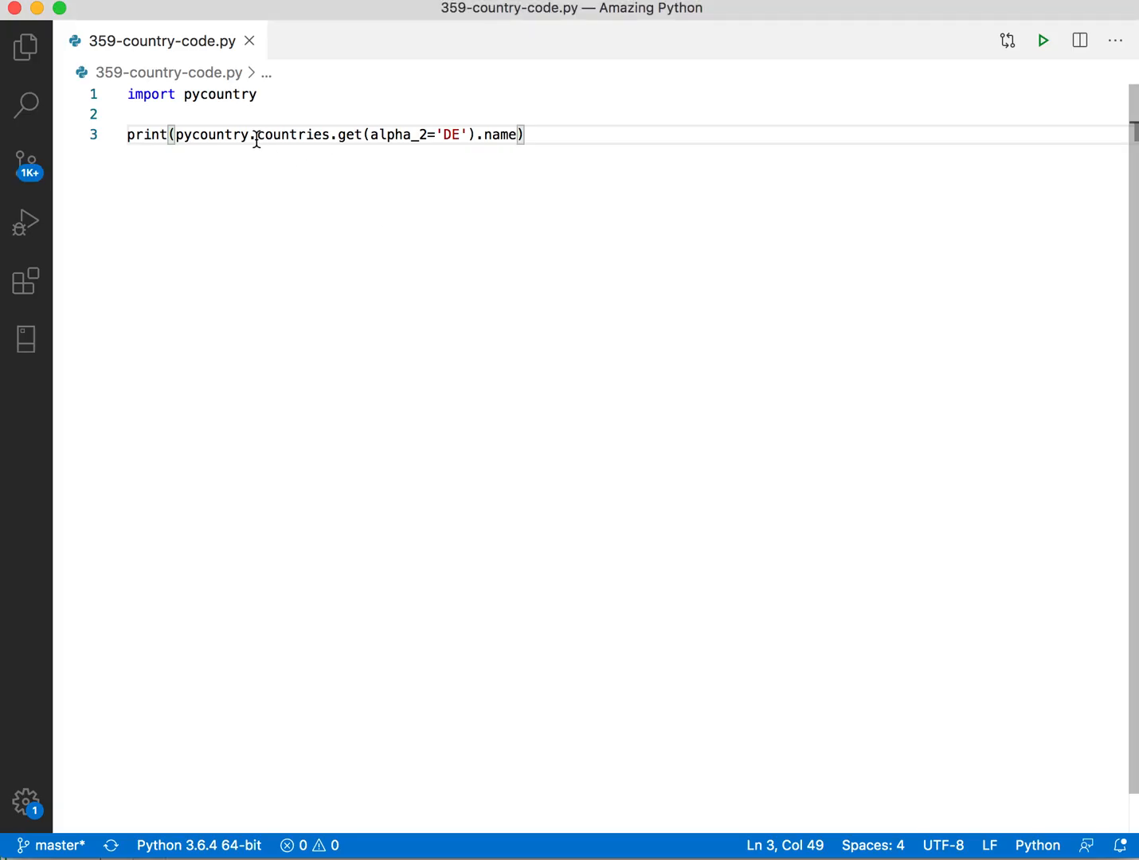
Drop the pycountry. prefix and change line 1 to 'from pycountry import countries'.
{"action": "double_click", "coordinate": [211, 135]}
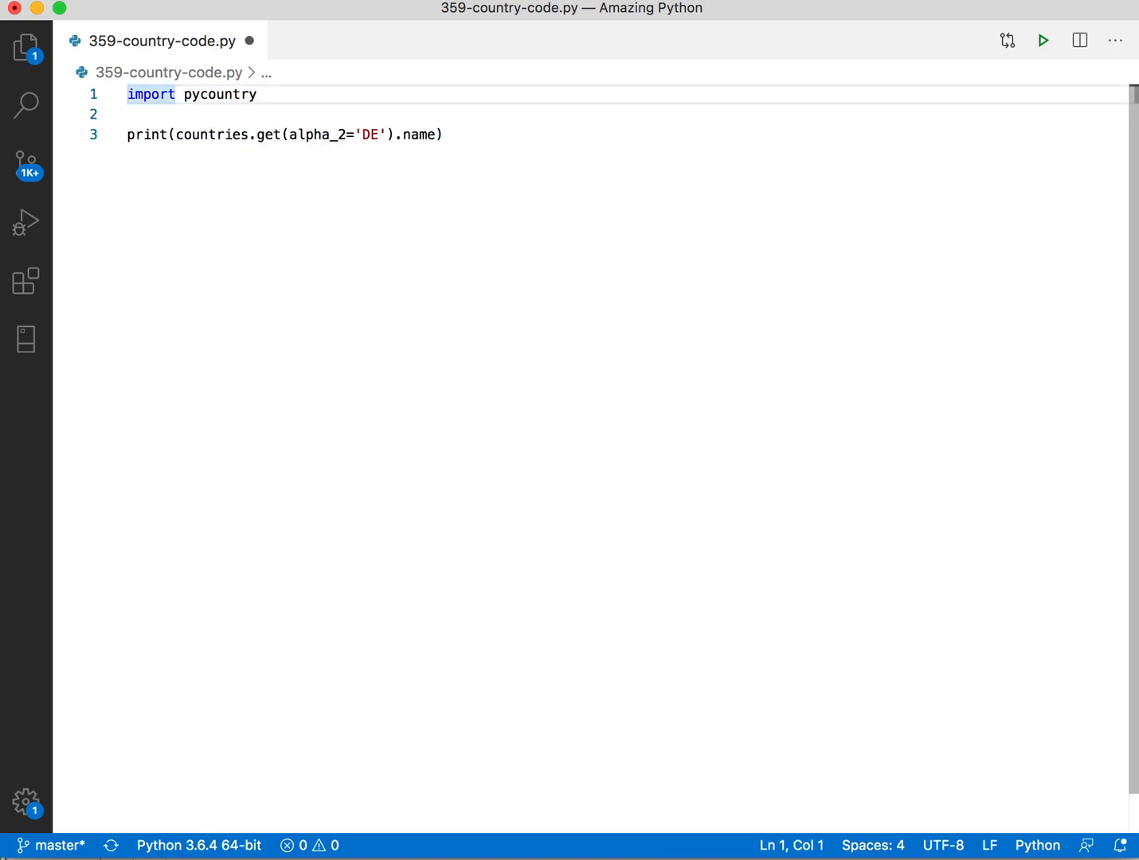
{"action": "type", "text": "from"}
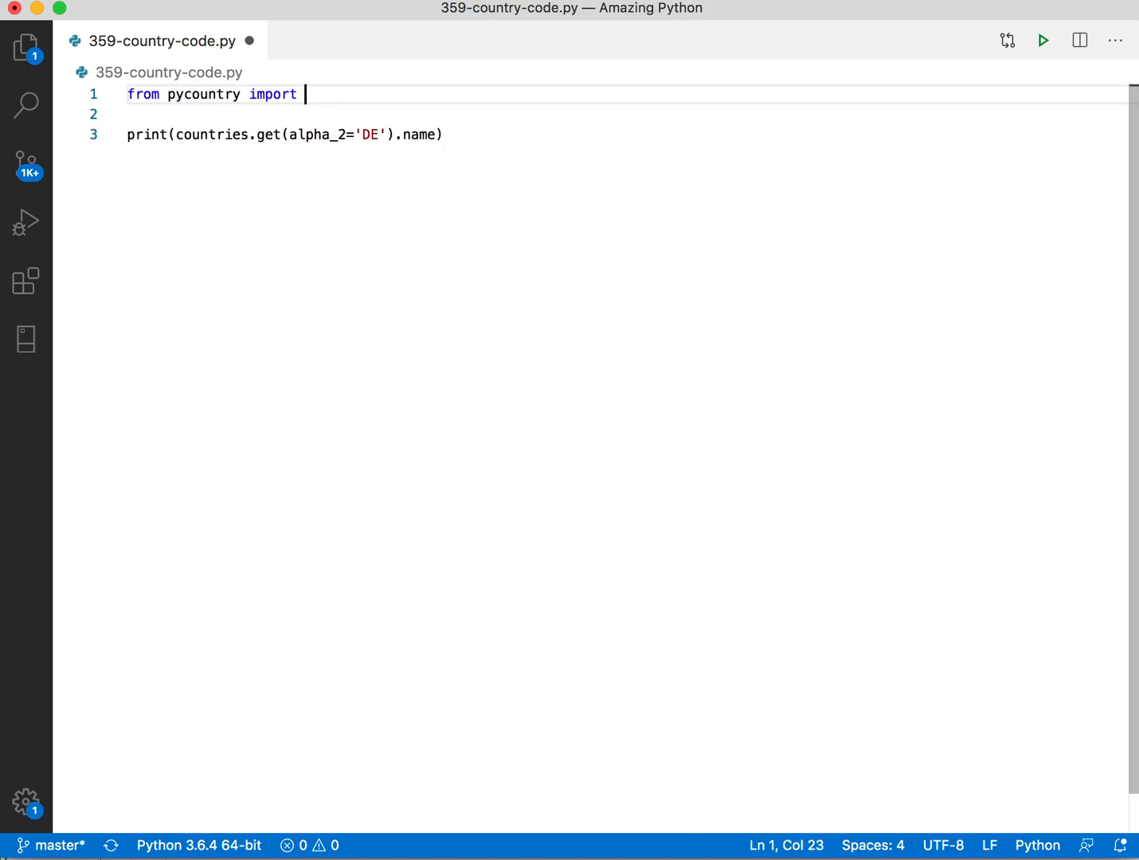
{"action": "type", "text": "countries"}
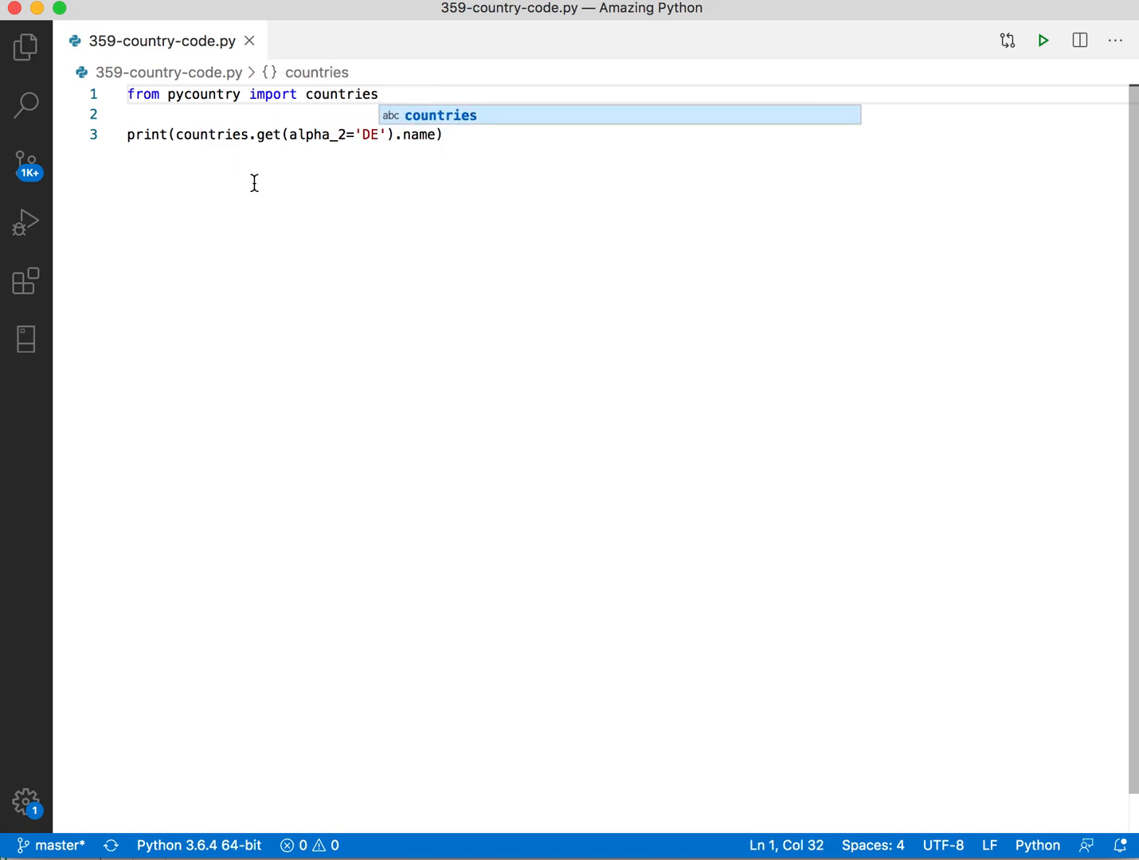
{"action": "key", "text": "Escape"}
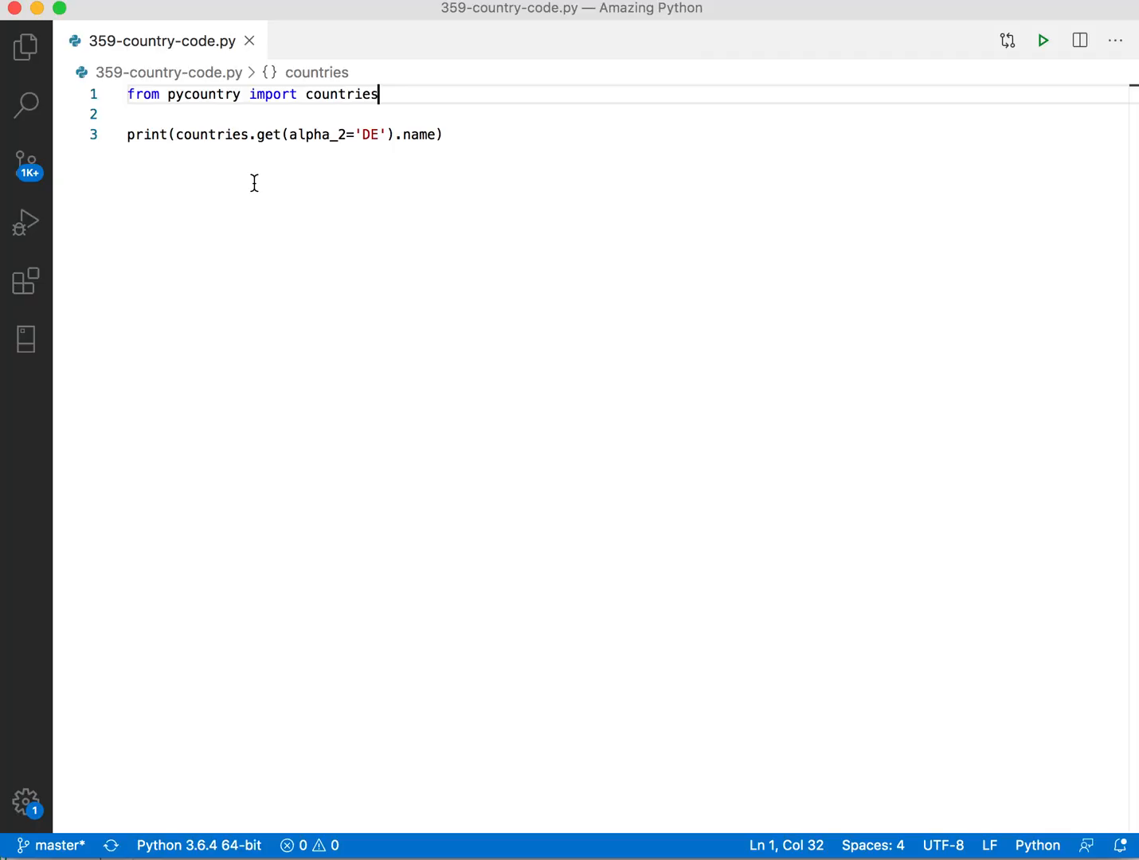
Add print(countries.get(name='Germany').alpha_2) by duplicating the print line.
{"action": "triple_click", "coordinate": [284, 134]}
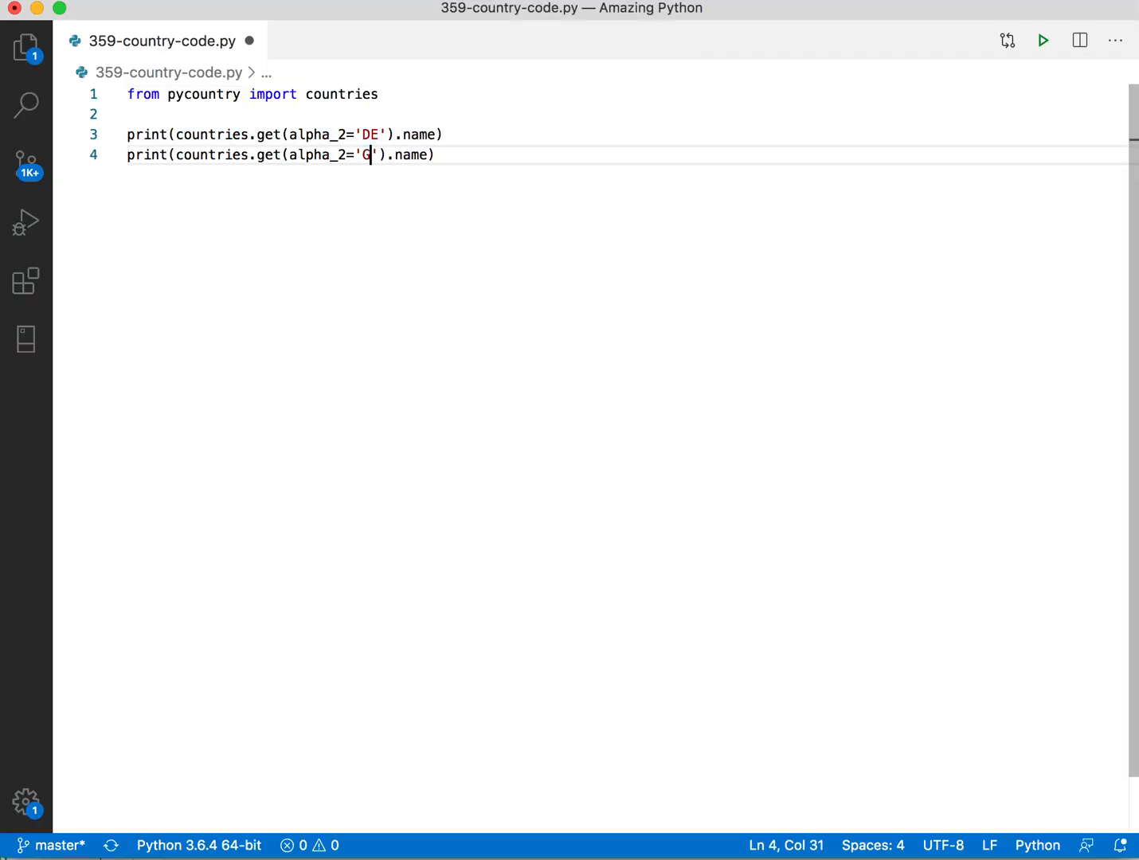
{"action": "type", "text": "ermany"}
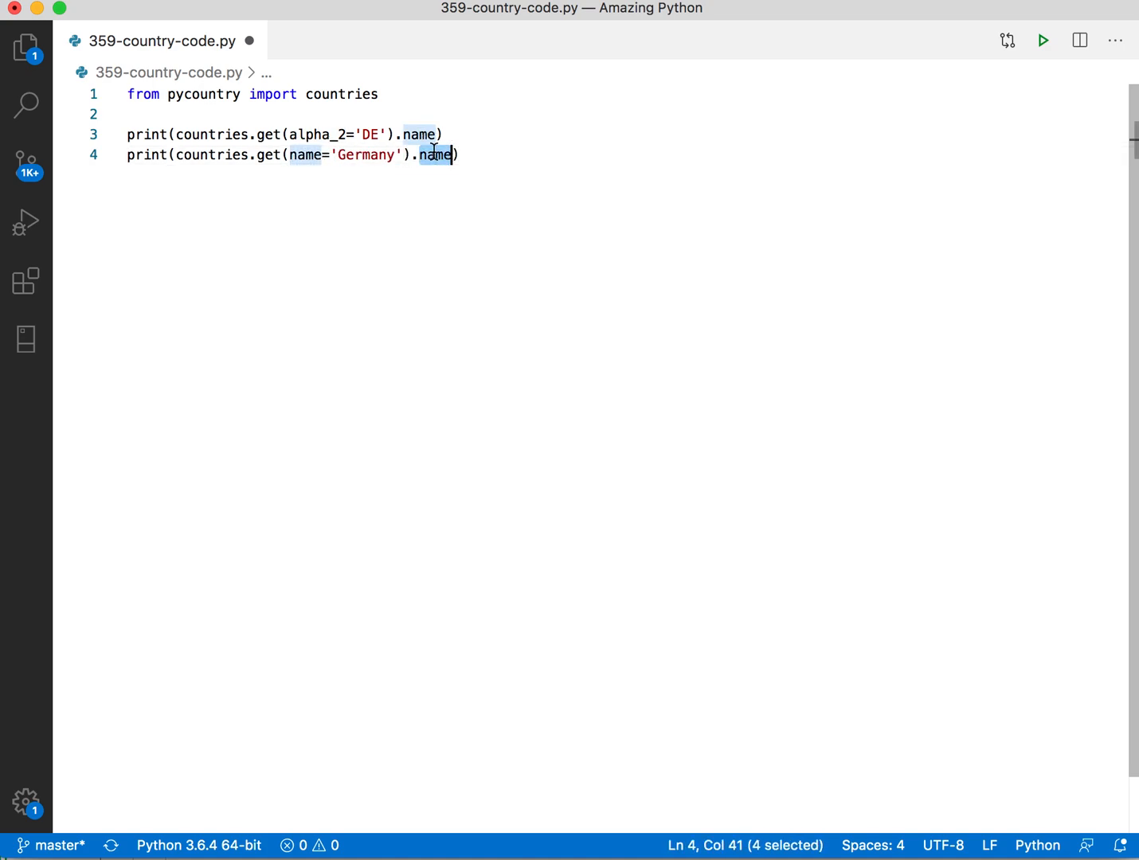
{"action": "type", "text": "aph"}
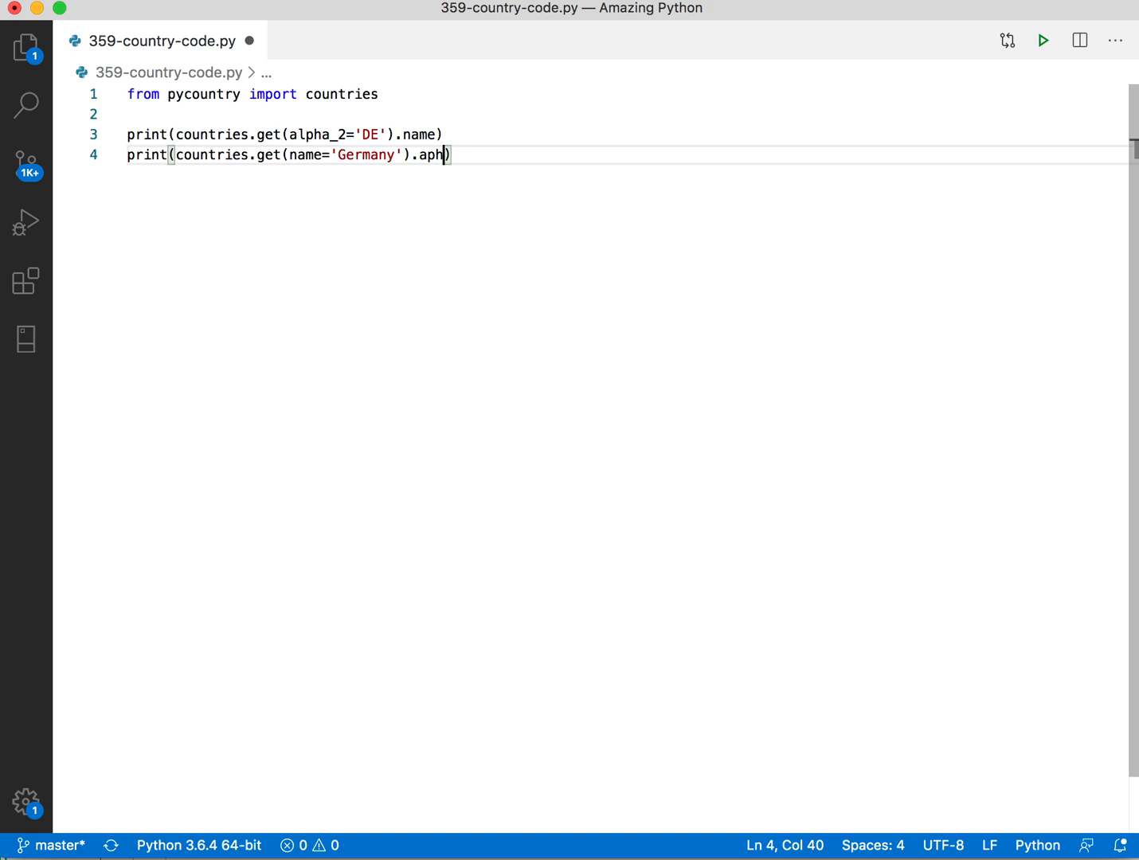
{"action": "type", "text": "lpha_2"}
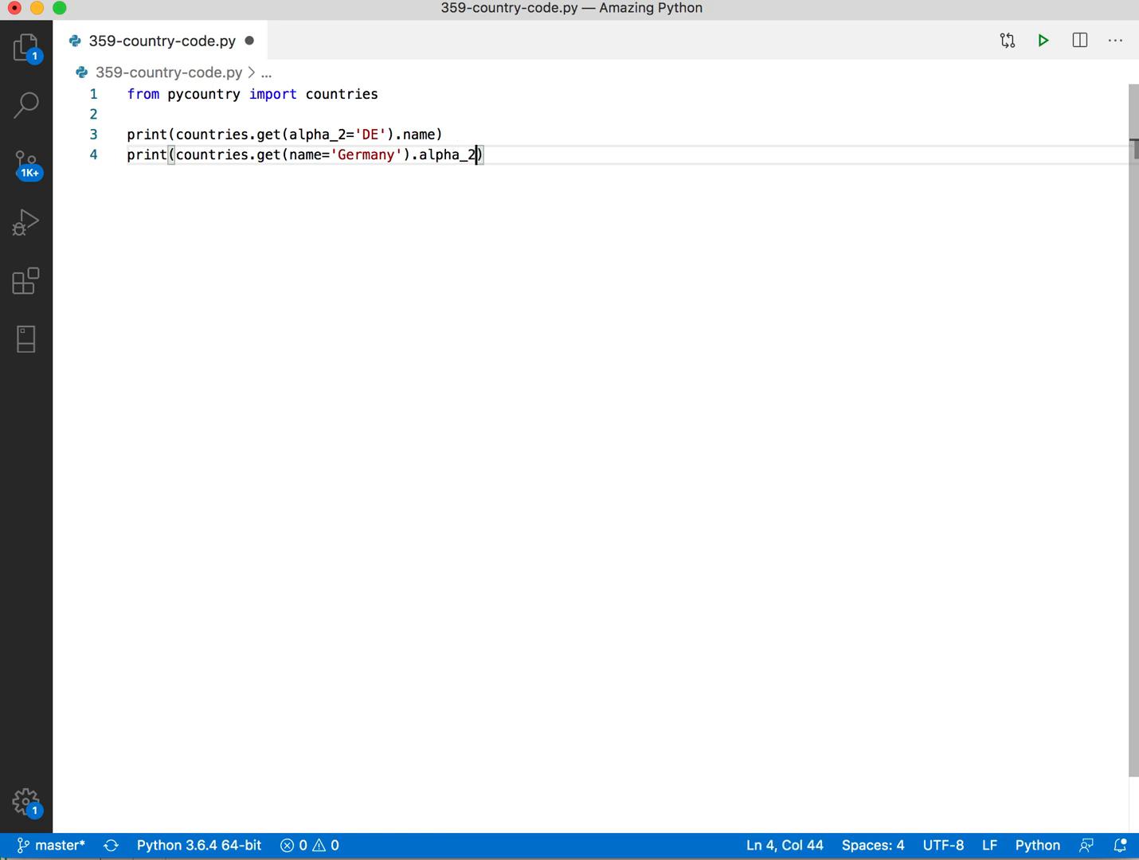